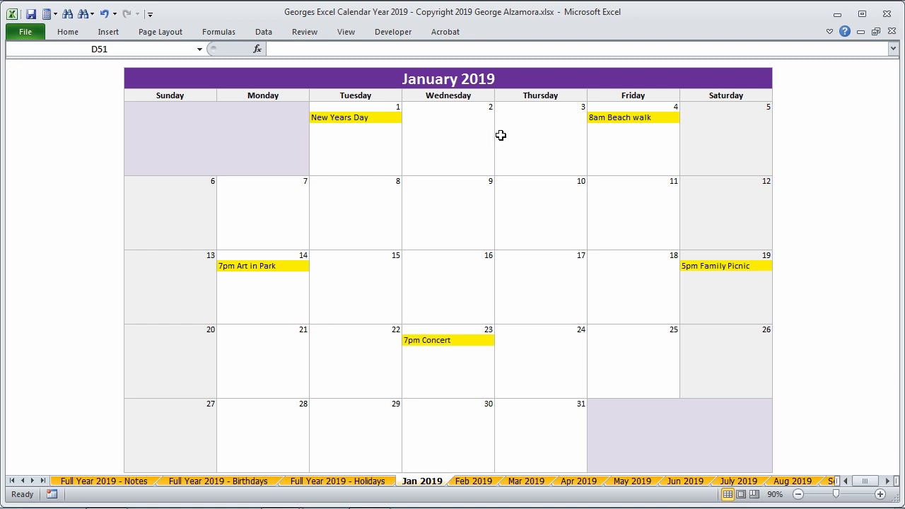
{"action": "mouse_move", "coordinate": [479, 154]}
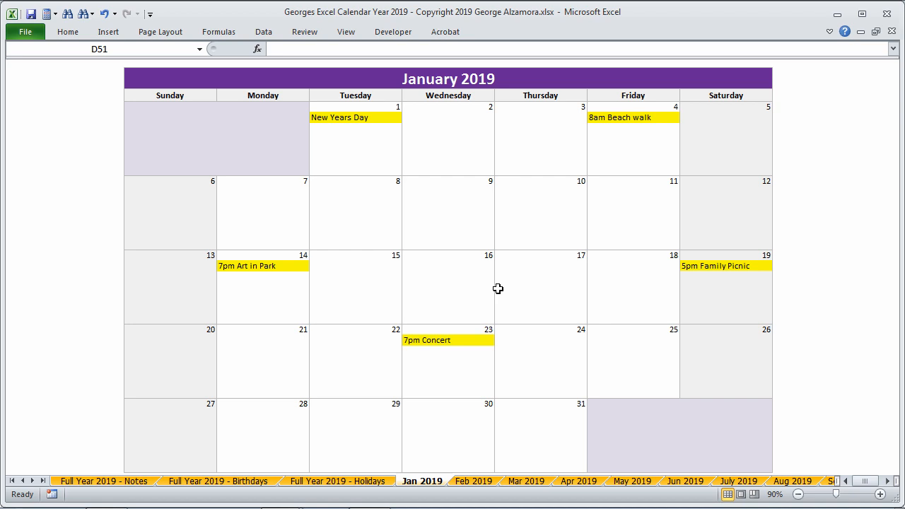
{"action": "mouse_move", "coordinate": [27, 181]}
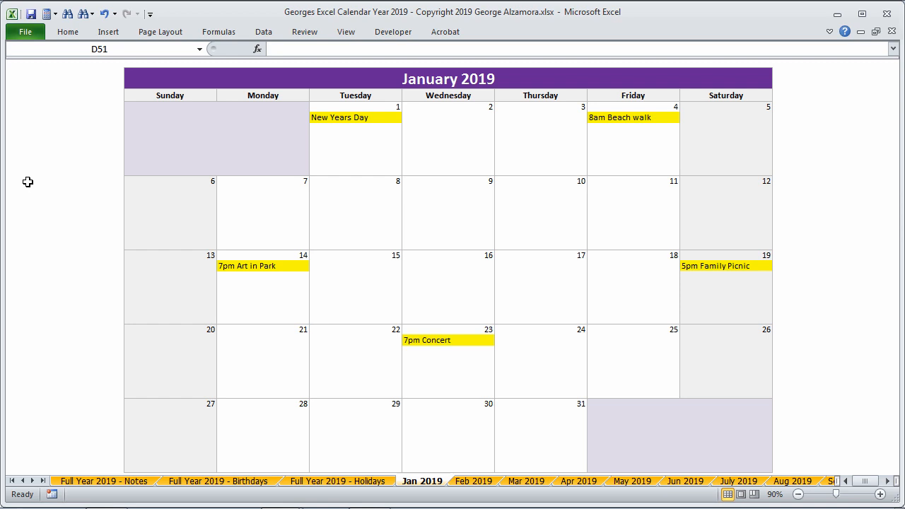
{"action": "mouse_move", "coordinate": [305, 178]}
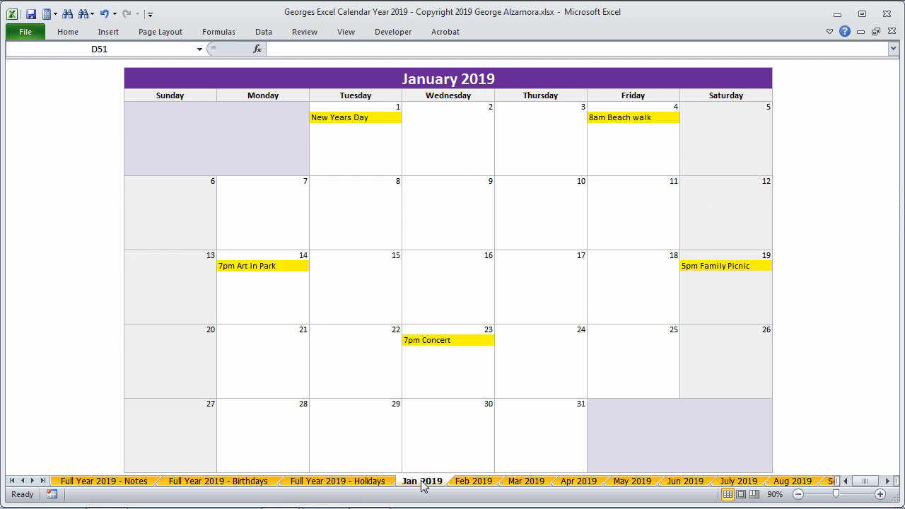
{"action": "mouse_move", "coordinate": [472, 481]}
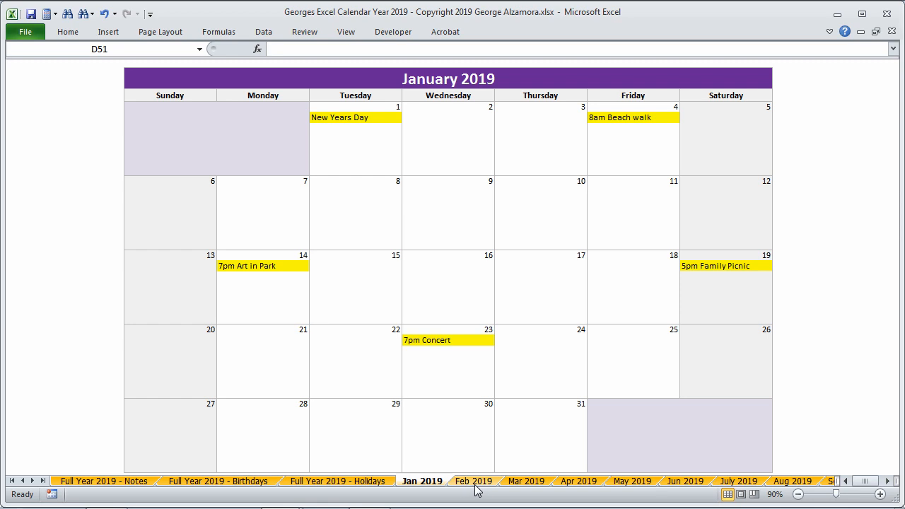
Flip through the Feb 2019 and Full Year Birthdays sheets, returning to January 2019
{"action": "left_click", "coordinate": [473, 481]}
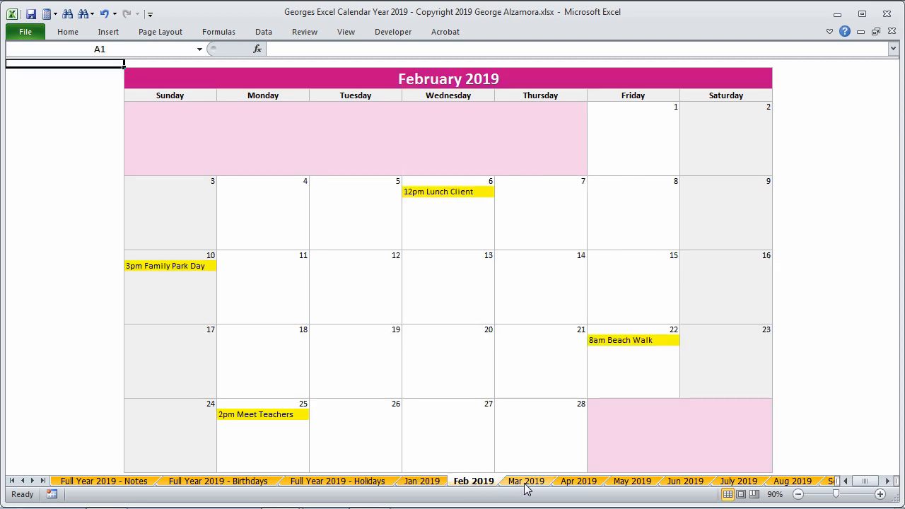
{"action": "left_click", "coordinate": [422, 481]}
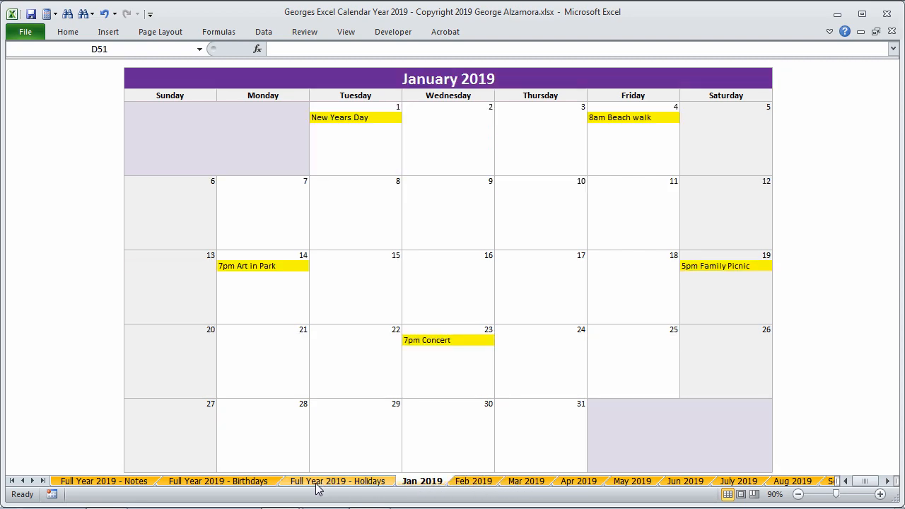
{"action": "left_click", "coordinate": [337, 481]}
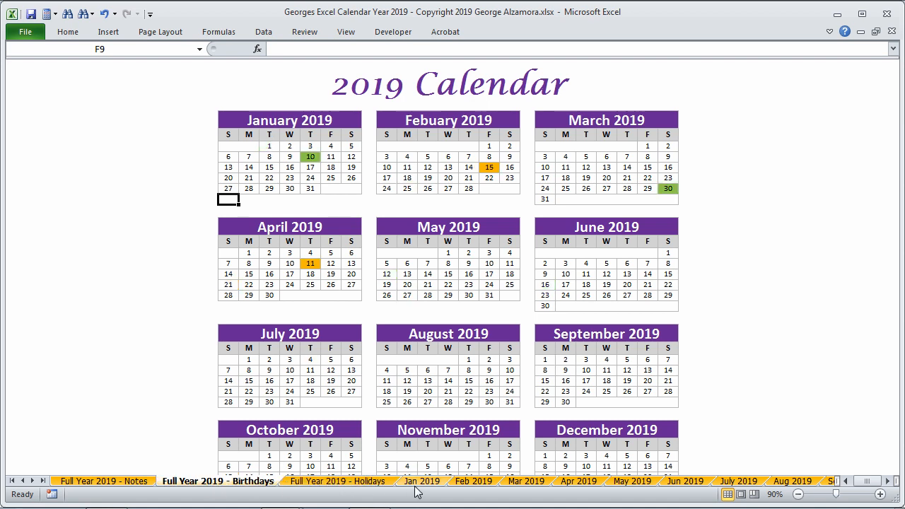
{"action": "left_click", "coordinate": [422, 481]}
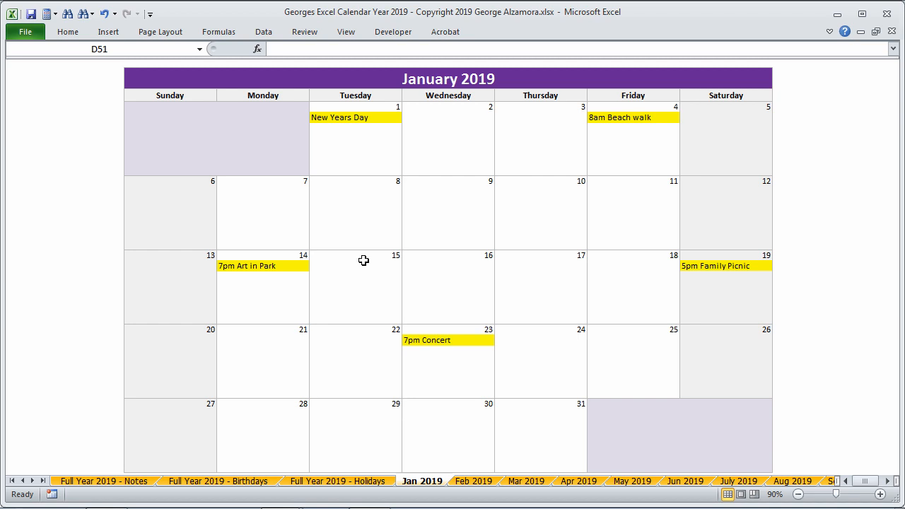
{"action": "mouse_move", "coordinate": [432, 199]}
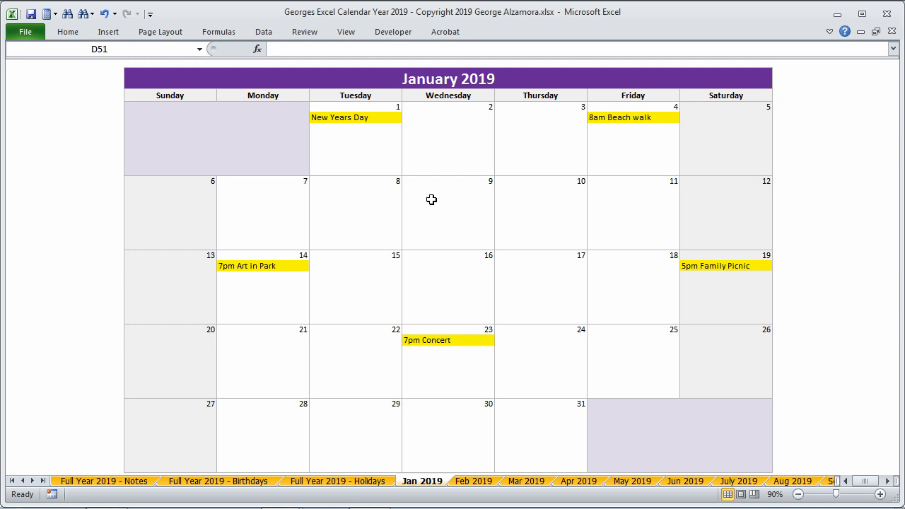
Enter '8pm Beach Walk' on January 9 and fill the cell yellow
{"action": "left_click", "coordinate": [447, 191]}
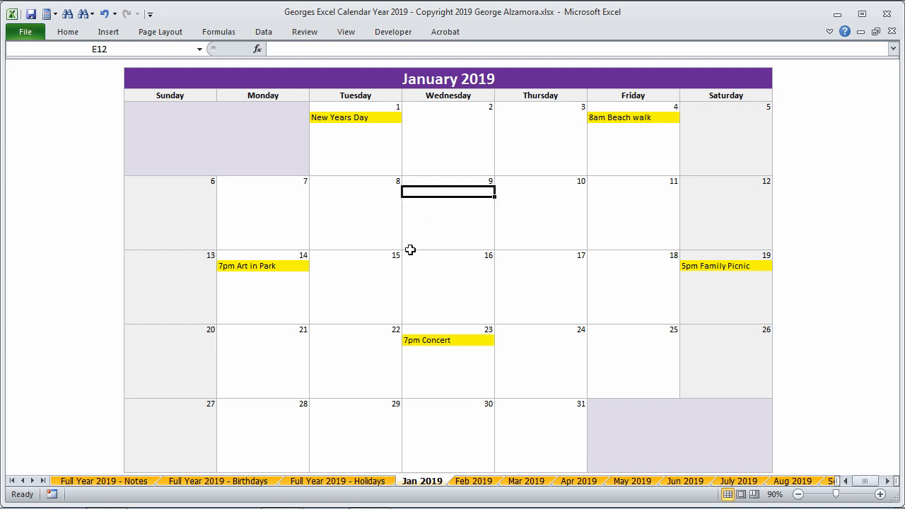
{"action": "mouse_move", "coordinate": [391, 277]}
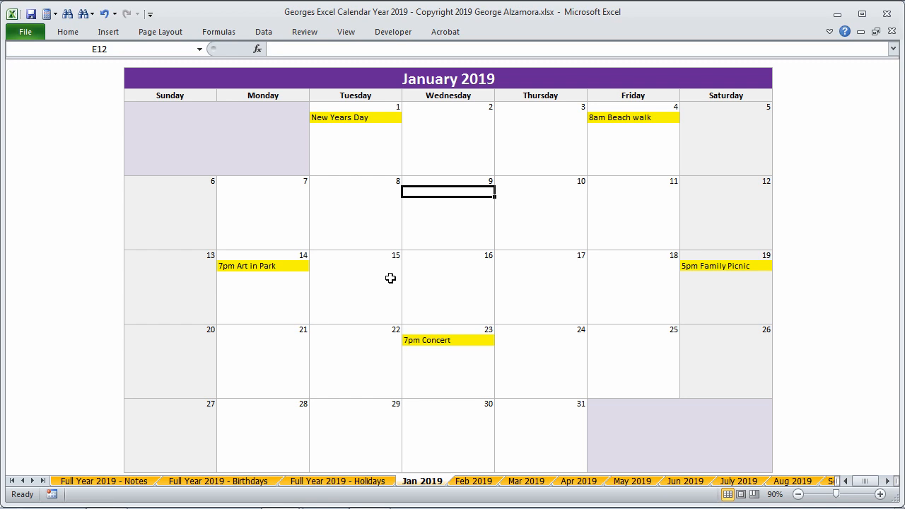
{"action": "type", "text": "8pm"}
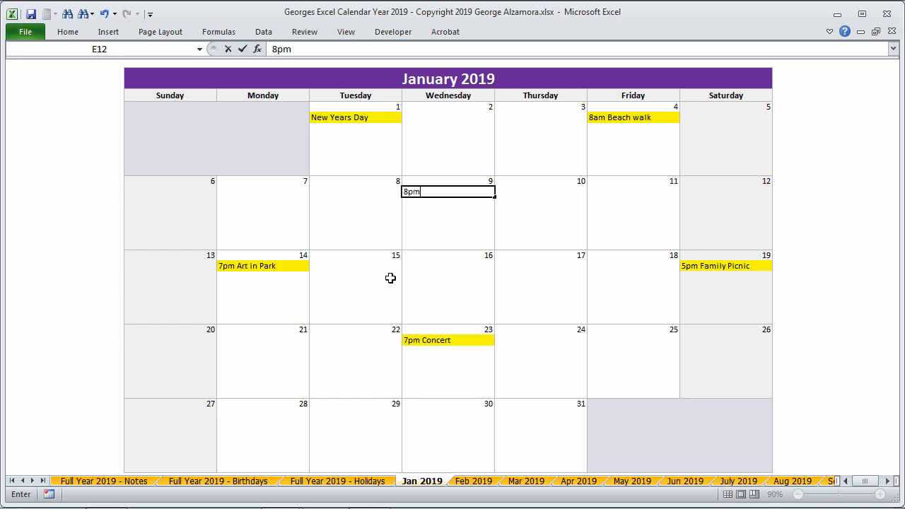
{"action": "type", "text": "Bea"}
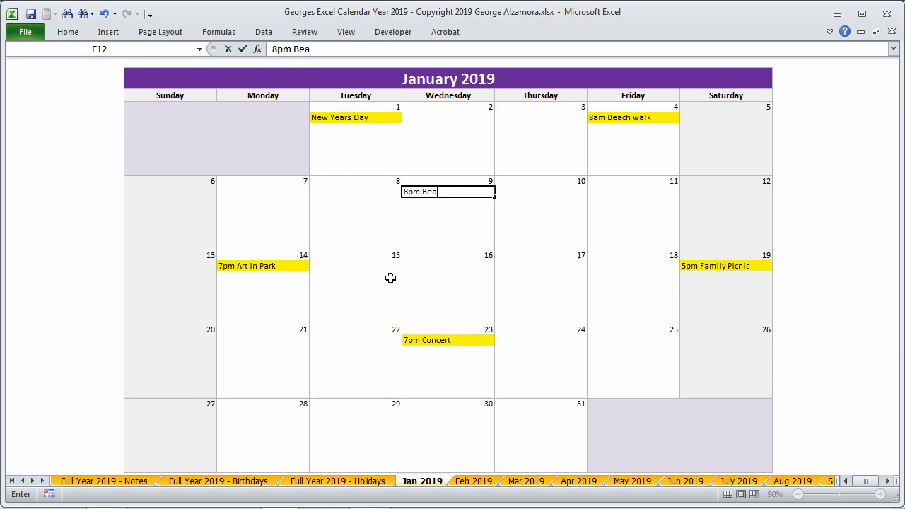
{"action": "key", "text": "Return"}
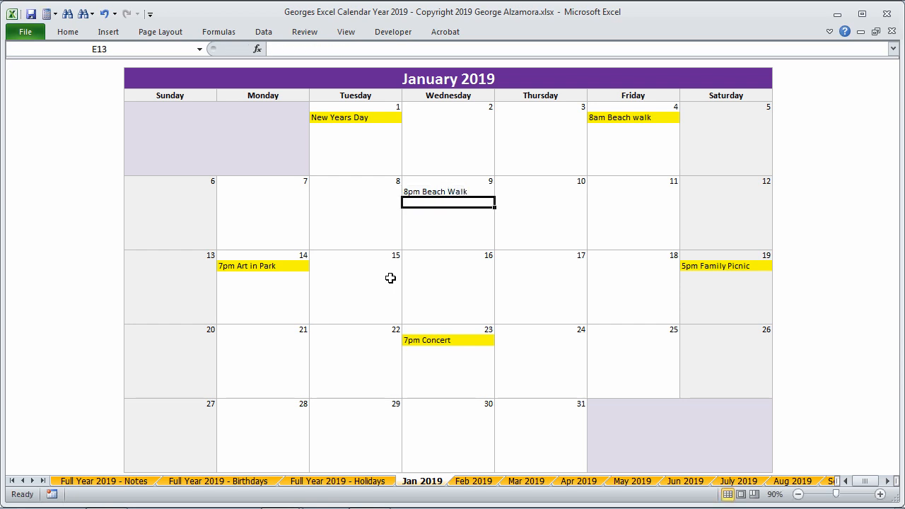
{"action": "left_click", "coordinate": [67, 31]}
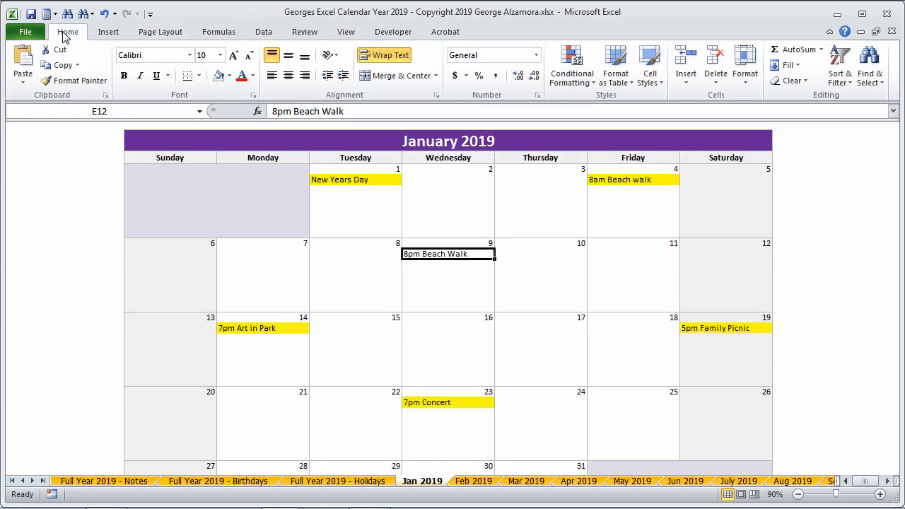
{"action": "left_click", "coordinate": [230, 77]}
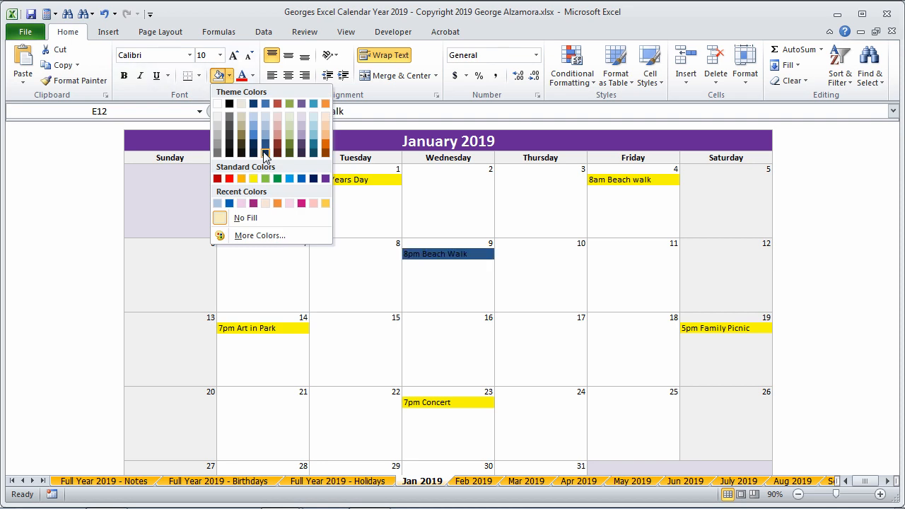
{"action": "left_click", "coordinate": [166, 260]}
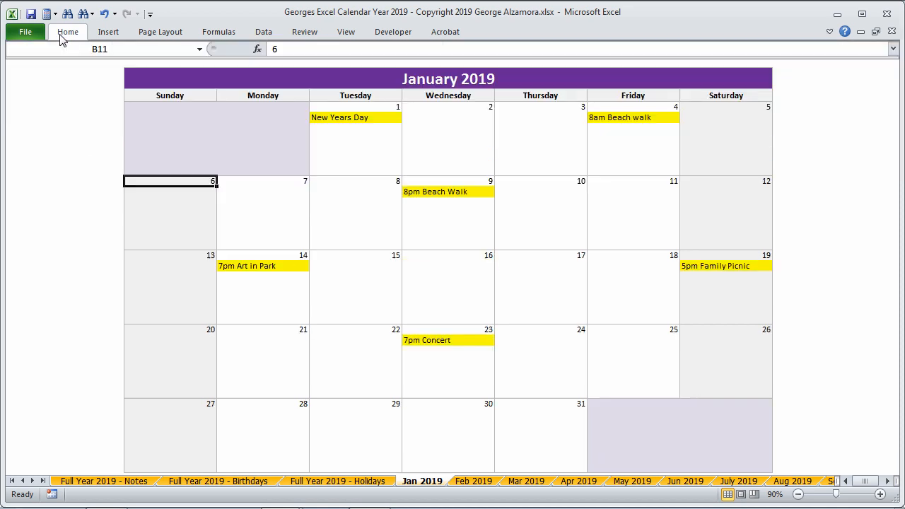
Fill the January 2019 title banner bright blue and the empty pre/post-month cells light blue
{"action": "left_click", "coordinate": [169, 77]}
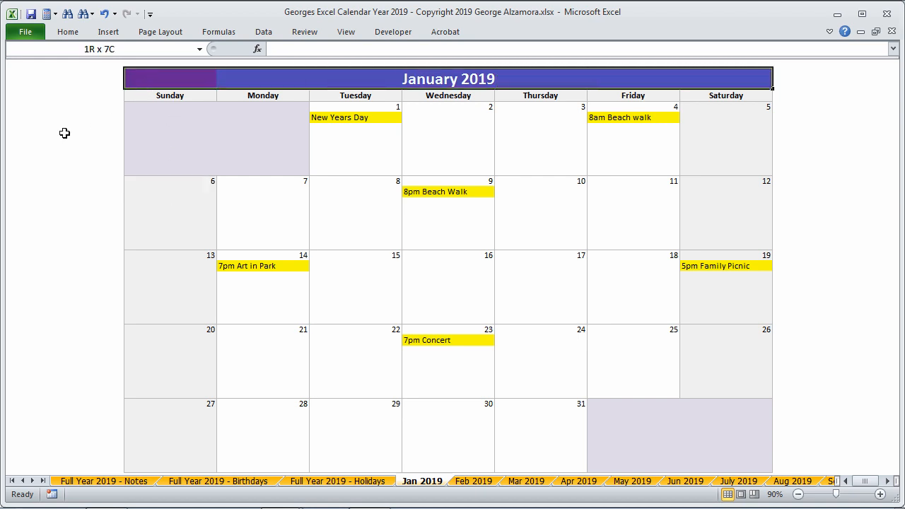
{"action": "left_click", "coordinate": [67, 32]}
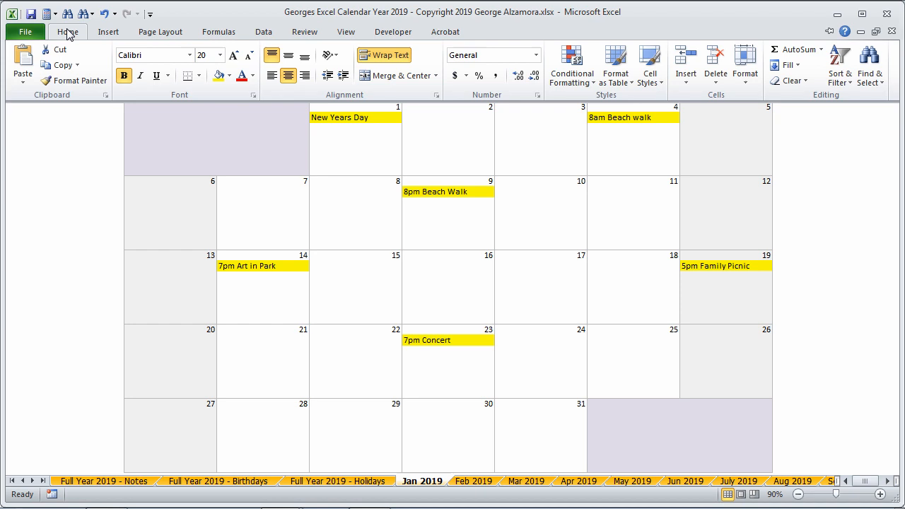
{"action": "left_click", "coordinate": [230, 76]}
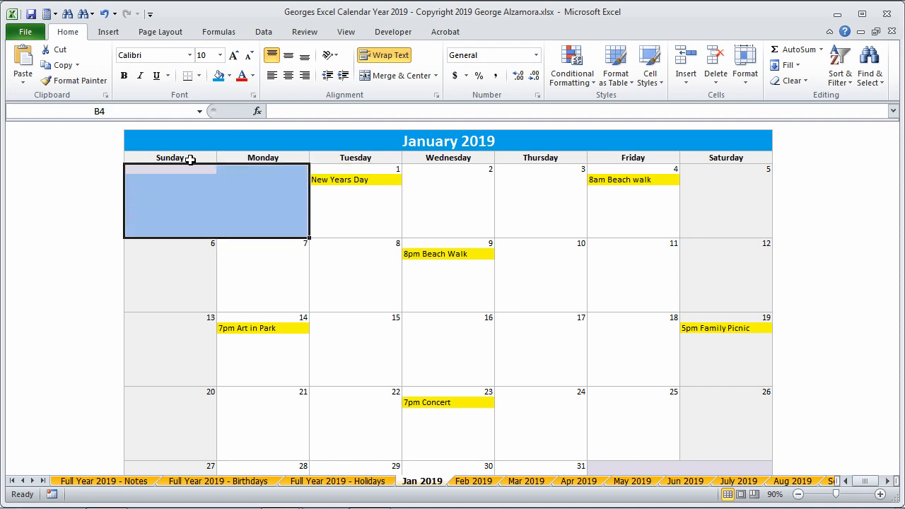
{"action": "left_click", "coordinate": [229, 76]}
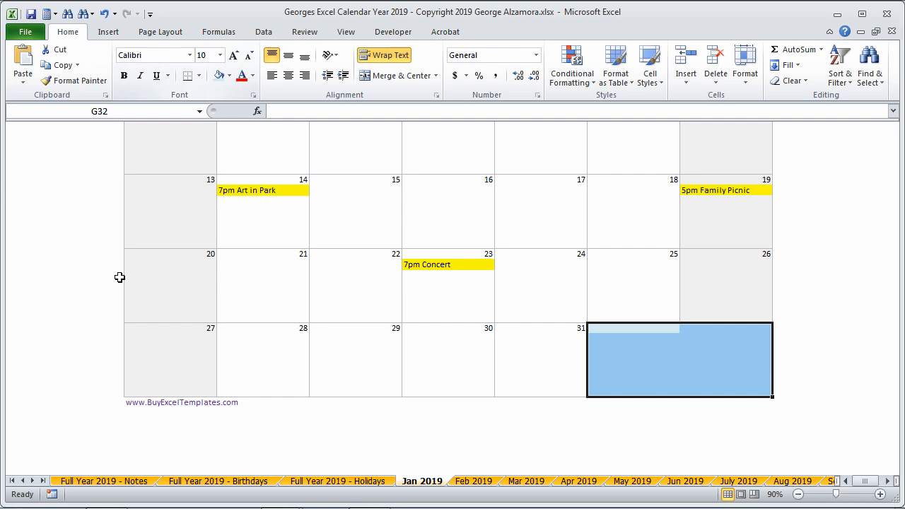
{"action": "scroll", "scroll_direction": "up", "scroll_amount": 3}
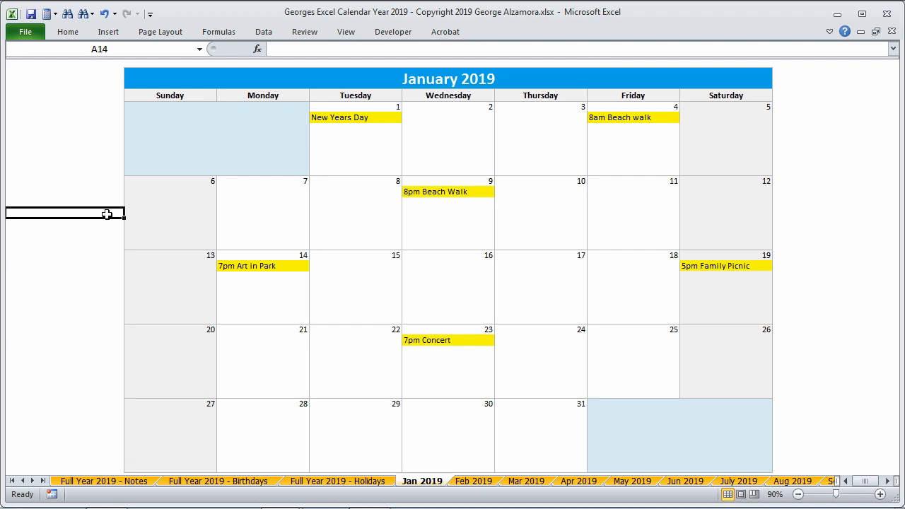
{"action": "mouse_move", "coordinate": [441, 458]}
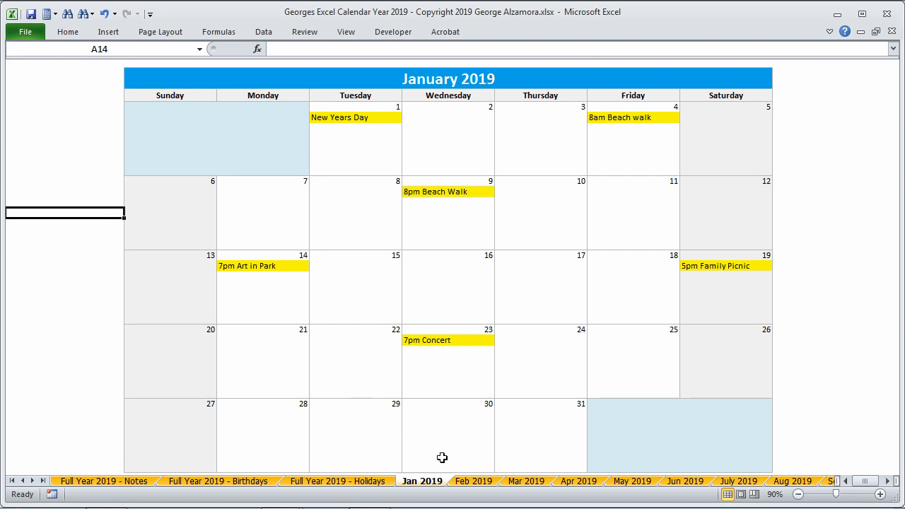
Move through the Feb 2019 and Mar 2019 sheets to reach May 2019
{"action": "left_click", "coordinate": [473, 481]}
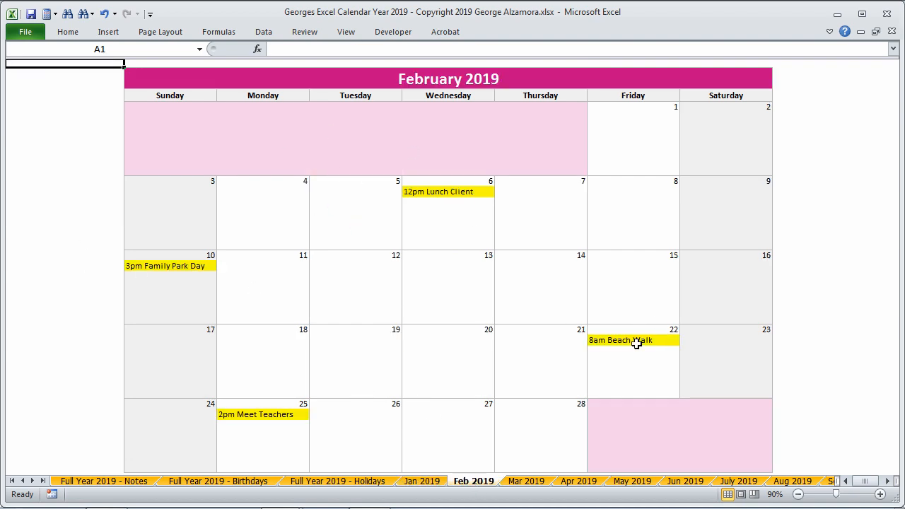
{"action": "left_click", "coordinate": [527, 481]}
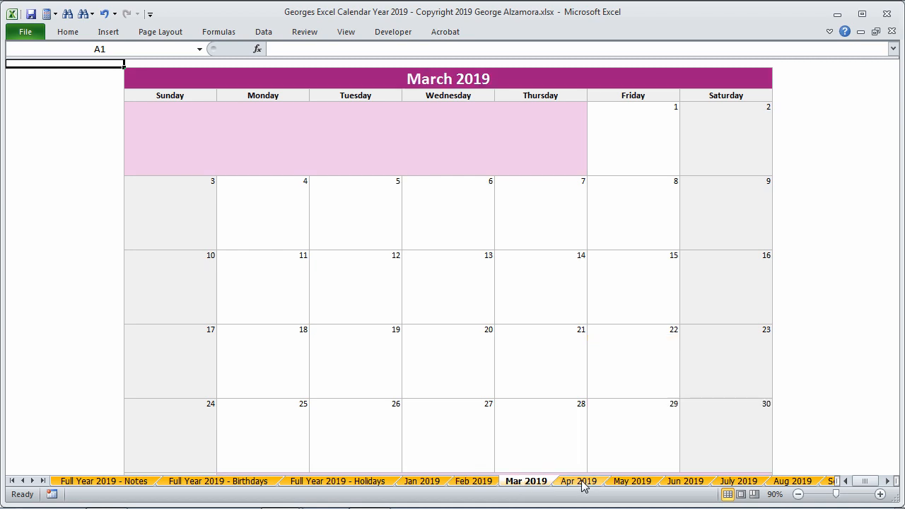
{"action": "left_click", "coordinate": [631, 481]}
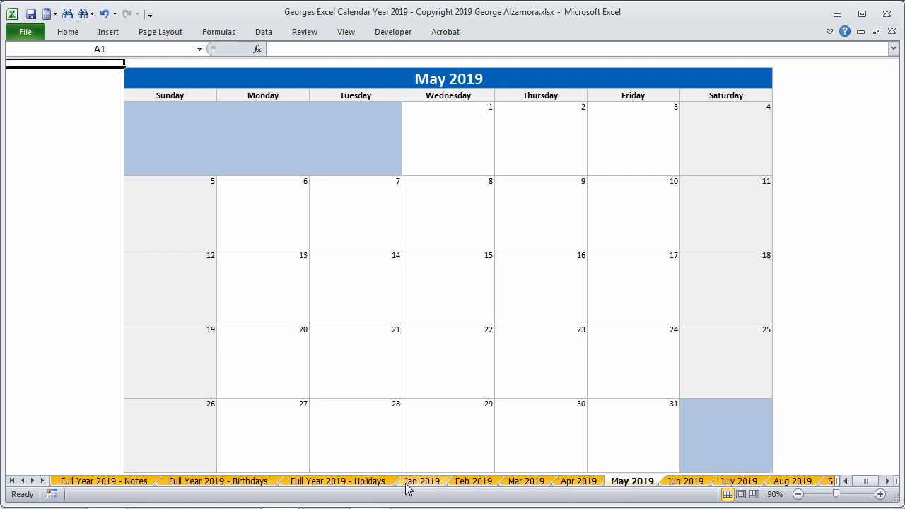
{"action": "mouse_move", "coordinate": [362, 490]}
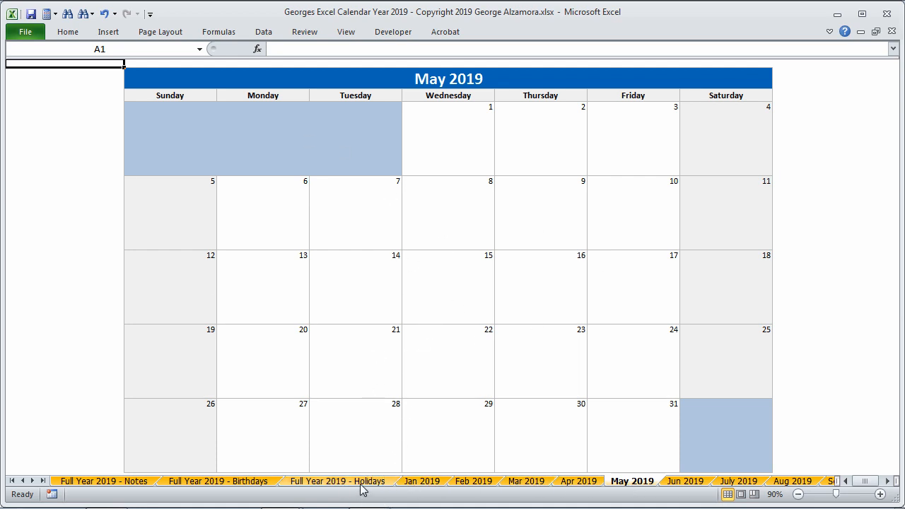
Show the Full Year 2019 - Holidays sheet, review its holiday list, and select January 1
{"action": "left_click", "coordinate": [337, 481]}
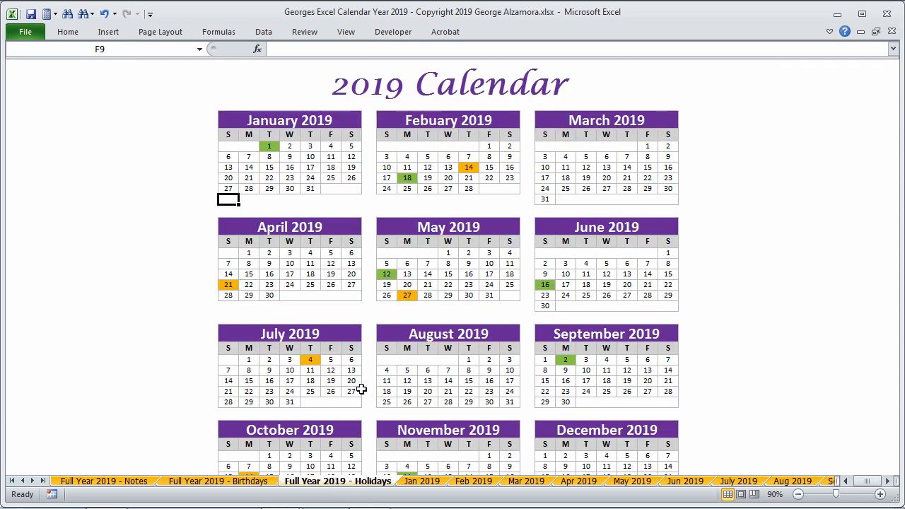
{"action": "mouse_move", "coordinate": [506, 362]}
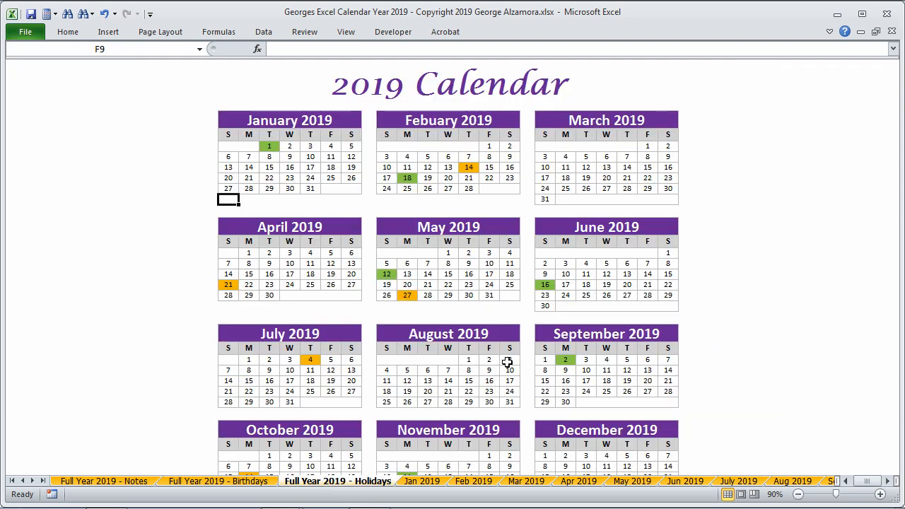
{"action": "mouse_move", "coordinate": [444, 252]}
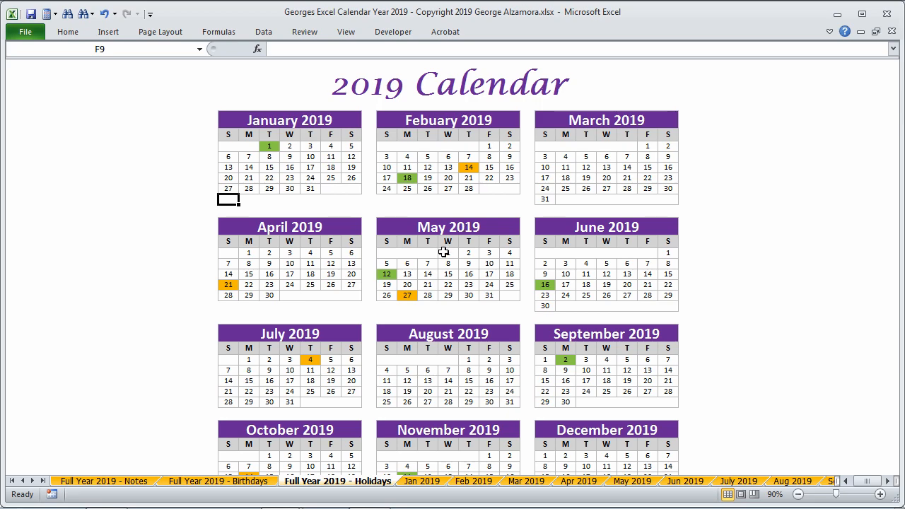
{"action": "mouse_move", "coordinate": [403, 311]}
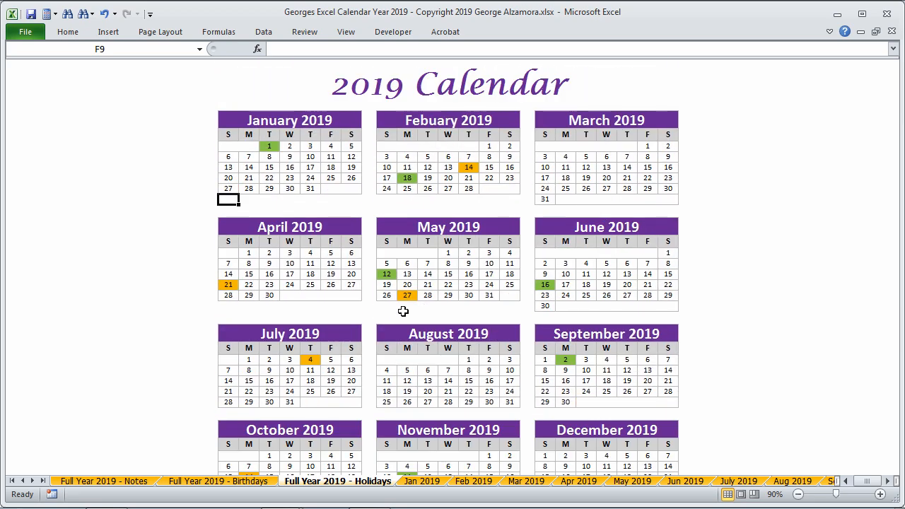
{"action": "scroll", "scroll_direction": "down", "scroll_amount": 3}
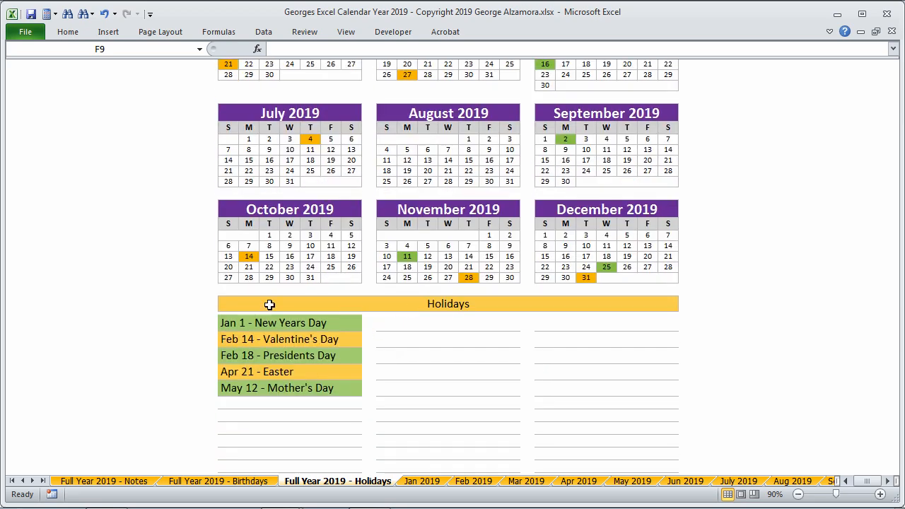
{"action": "scroll", "scroll_direction": "down", "scroll_amount": 3}
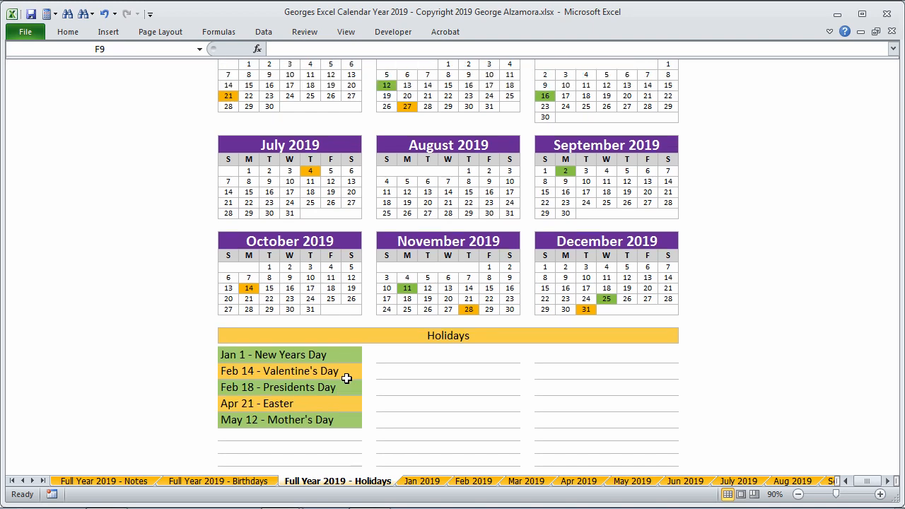
{"action": "mouse_move", "coordinate": [294, 359]}
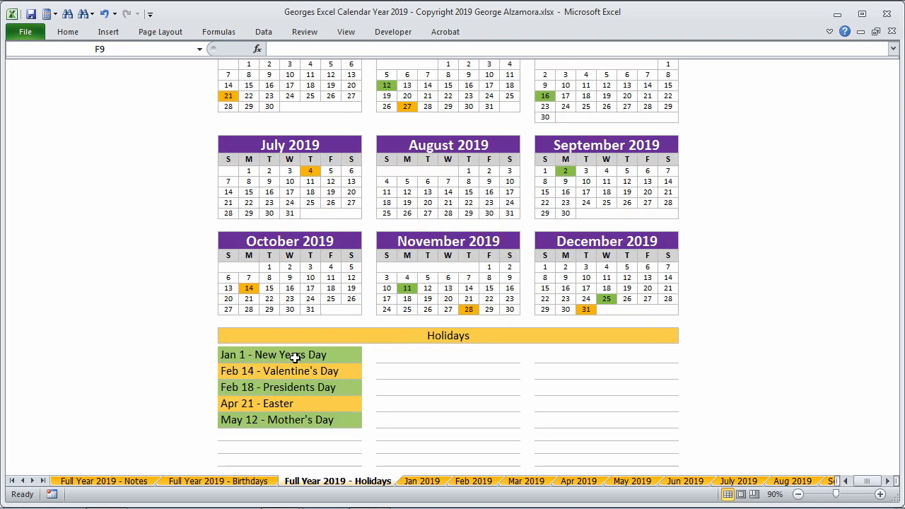
{"action": "scroll", "scroll_direction": "up", "scroll_amount": 3}
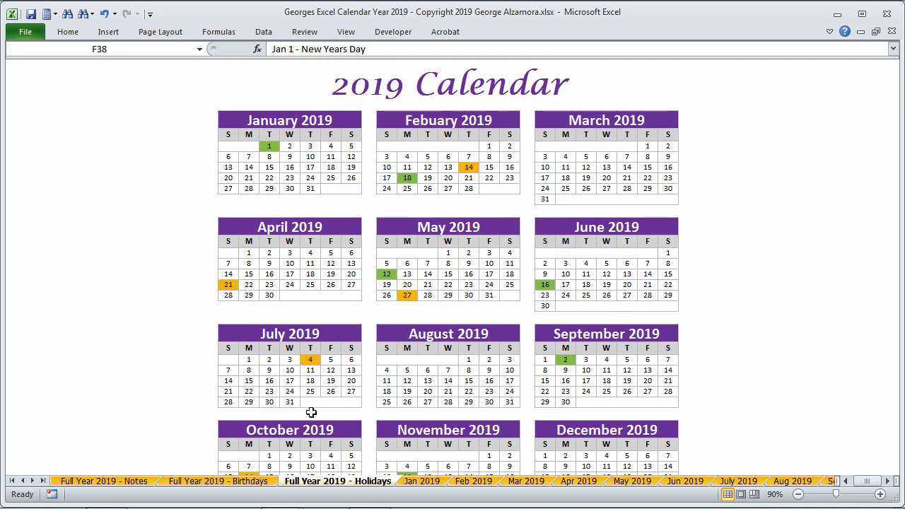
{"action": "left_click", "coordinate": [269, 146]}
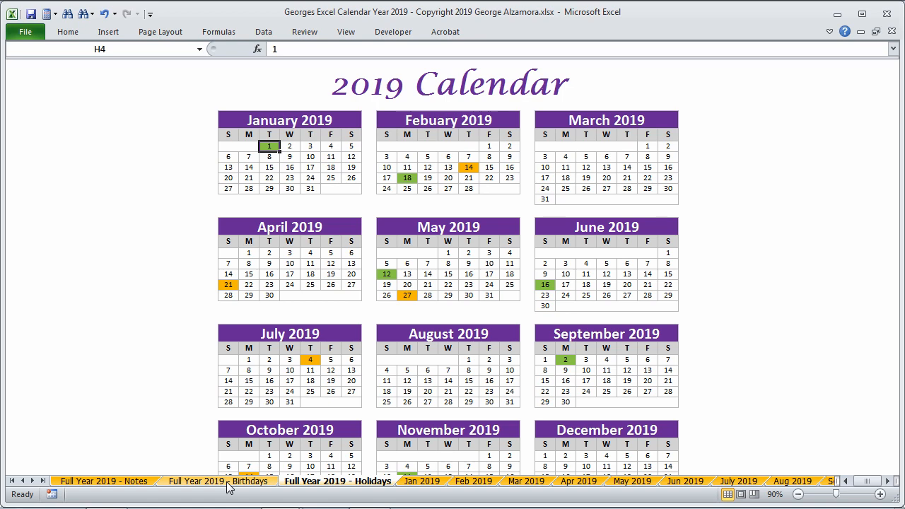
Show the Full Year 2019 - Birthdays sheet and scroll through its birthdays list
{"action": "left_click", "coordinate": [217, 481]}
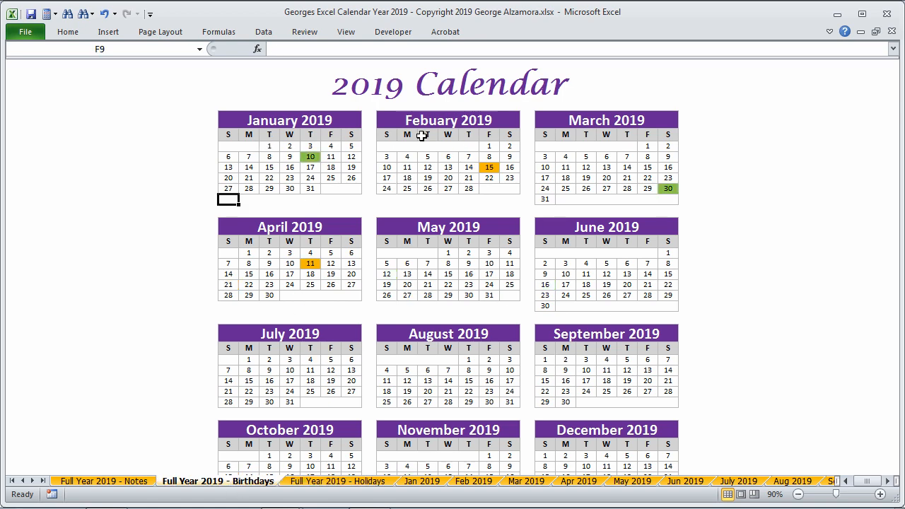
{"action": "scroll", "scroll_direction": "down", "scroll_amount": 3}
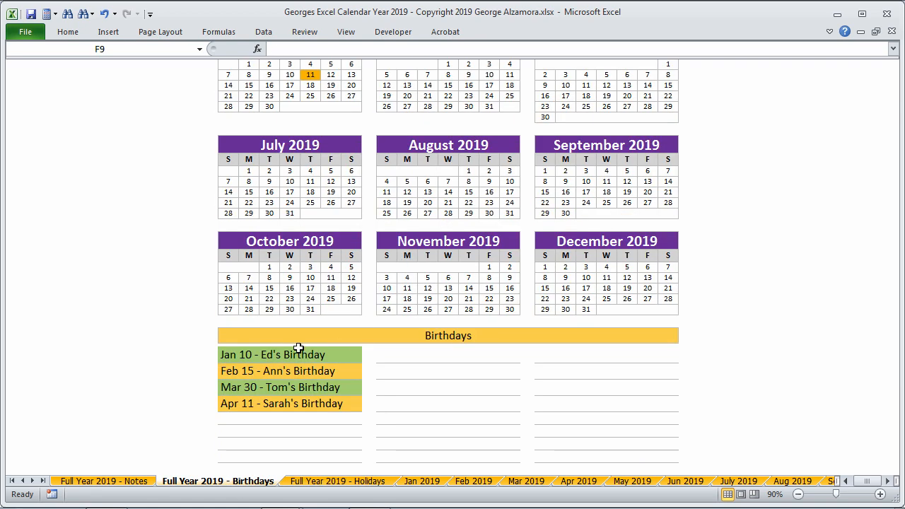
{"action": "scroll", "scroll_direction": "up", "scroll_amount": 3}
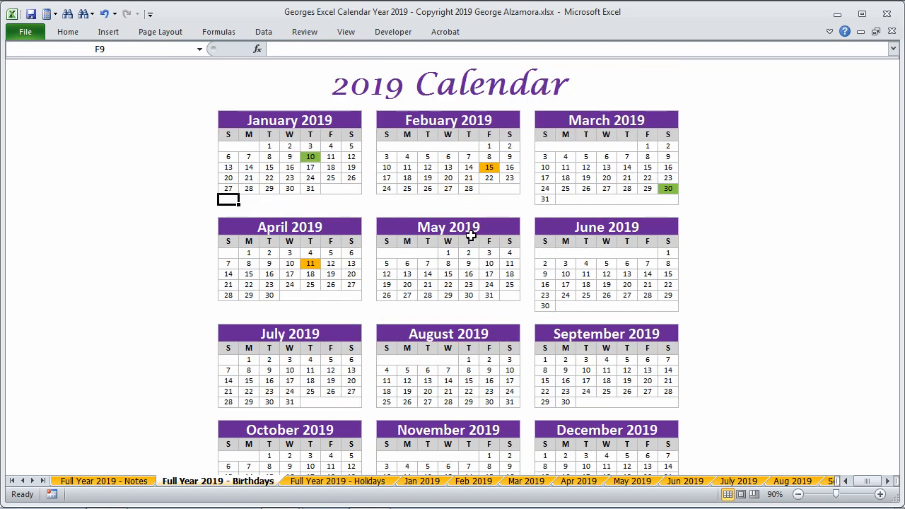
{"action": "mouse_move", "coordinate": [136, 449]}
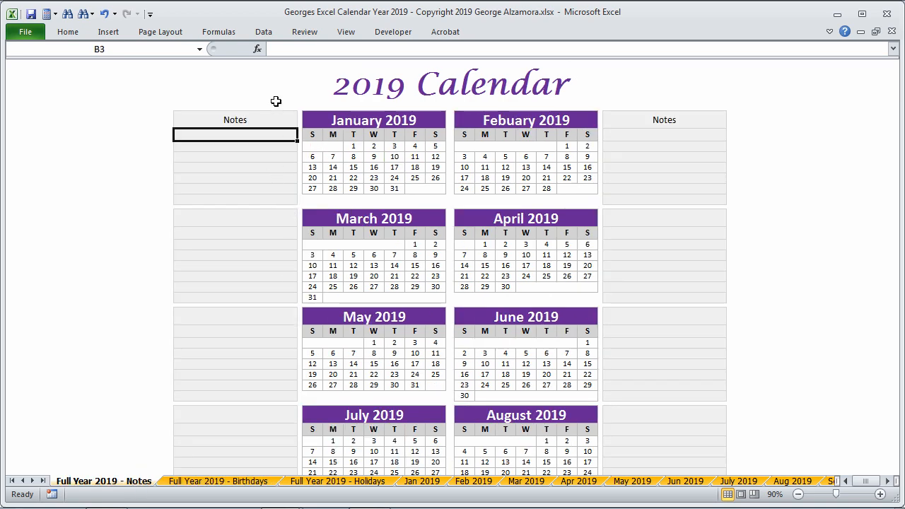
{"action": "mouse_move", "coordinate": [498, 312]}
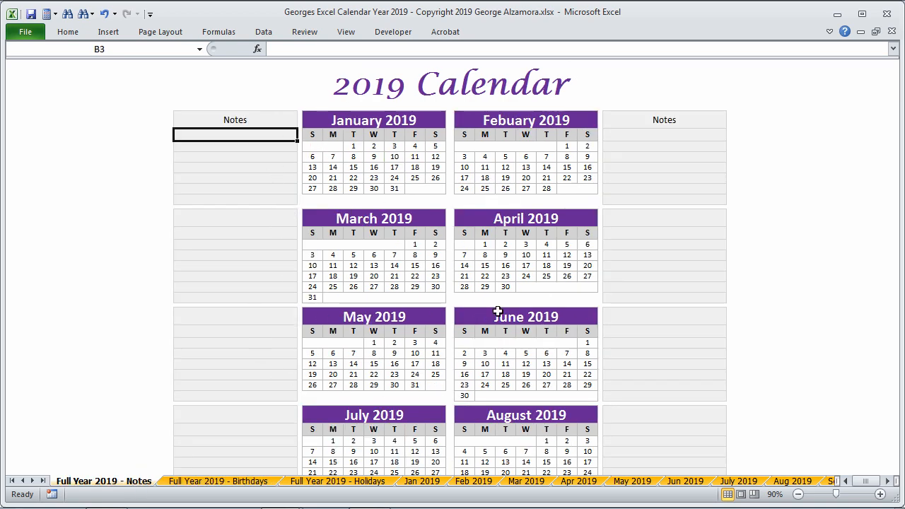
{"action": "mouse_move", "coordinate": [263, 187]}
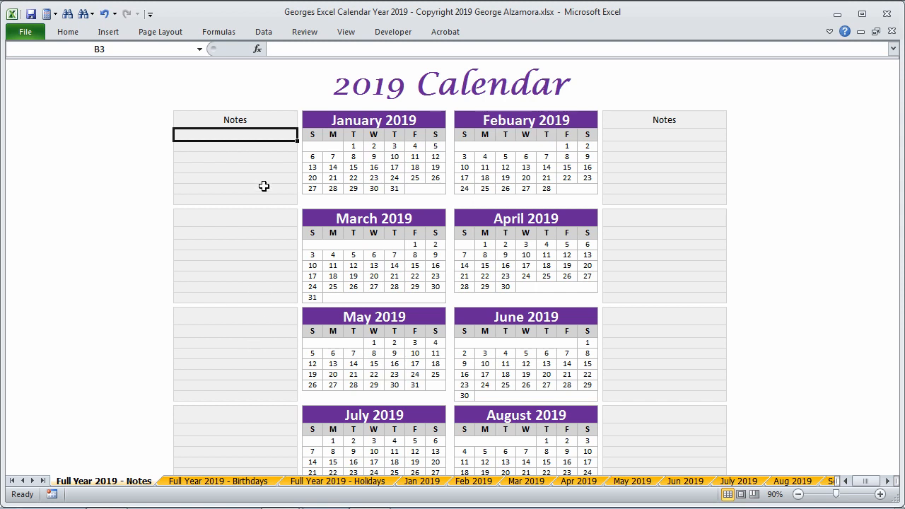
{"action": "mouse_move", "coordinate": [224, 252]}
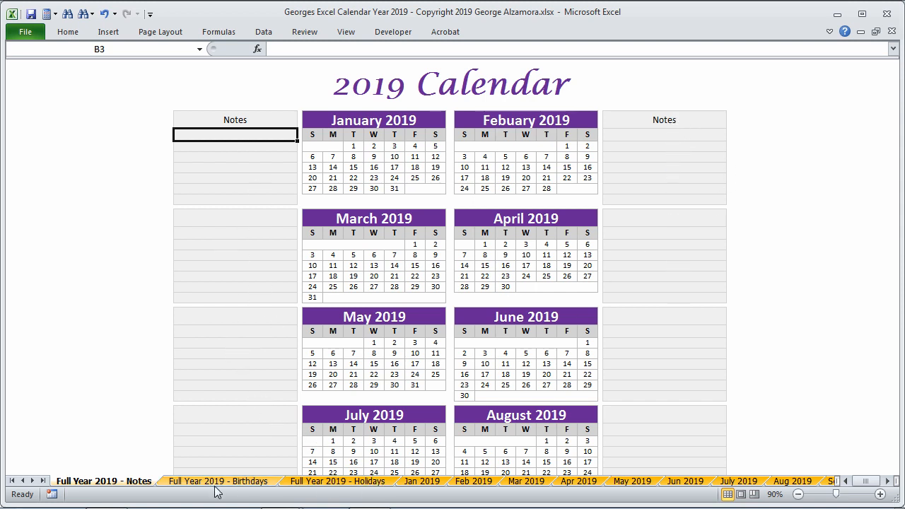
Return from the Holidays overview to the Jan 2019 monthly calendar
{"action": "left_click", "coordinate": [337, 481]}
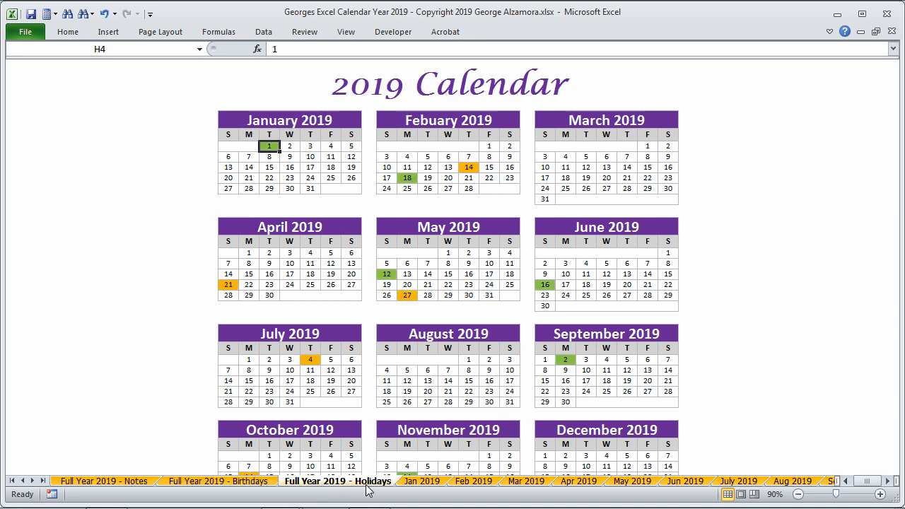
{"action": "left_click", "coordinate": [422, 481]}
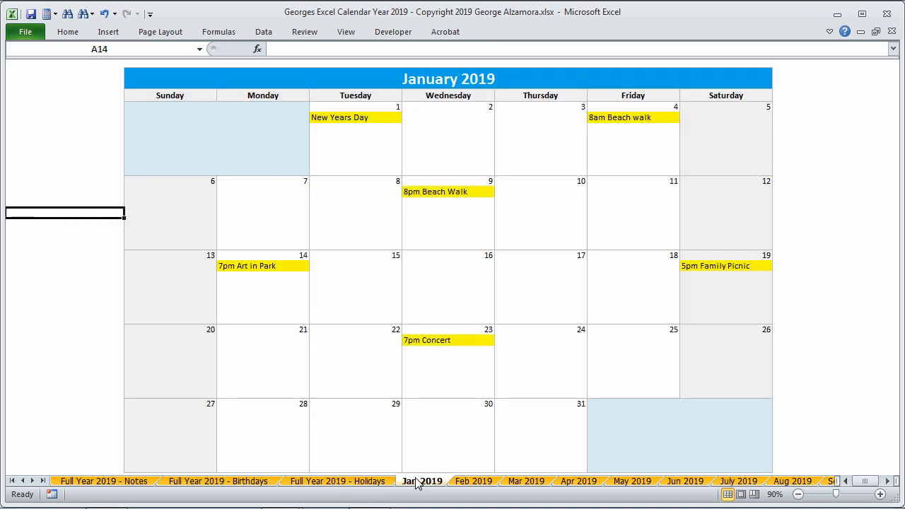
{"action": "mouse_move", "coordinate": [365, 313]}
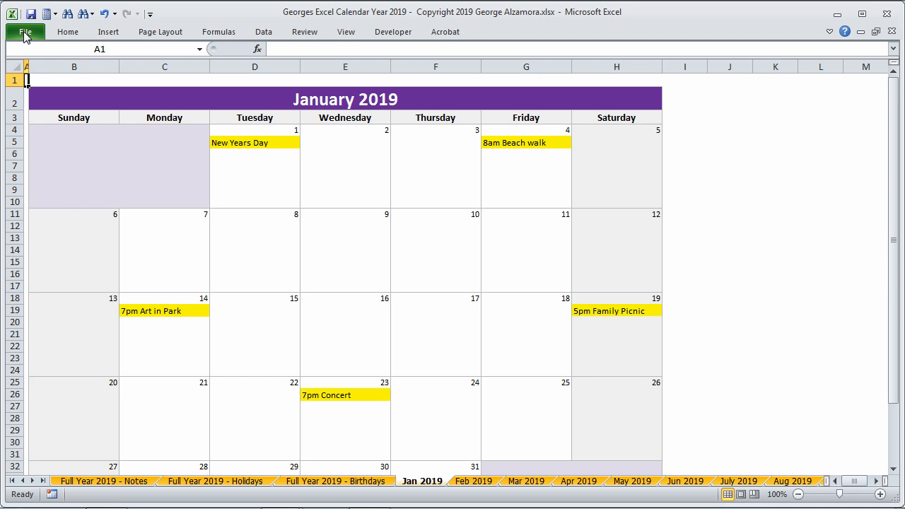
{"action": "left_click", "coordinate": [26, 31]}
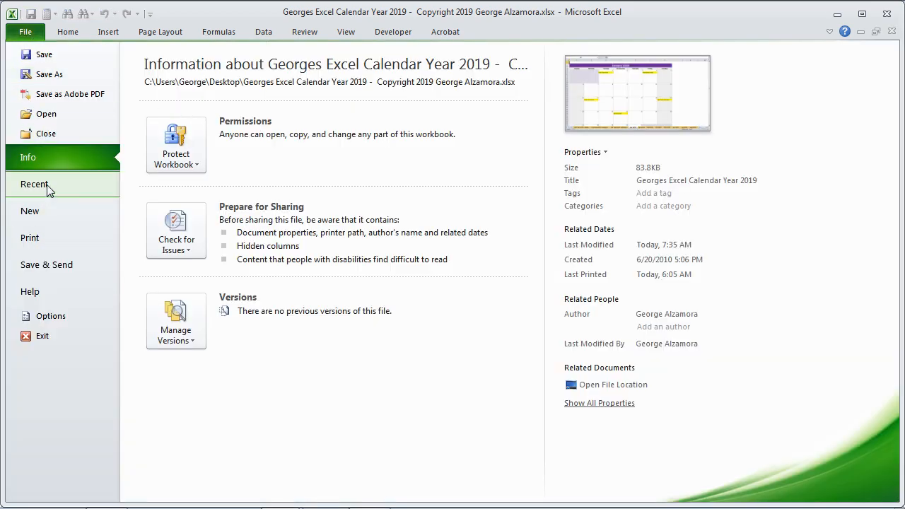
{"action": "left_click", "coordinate": [29, 238]}
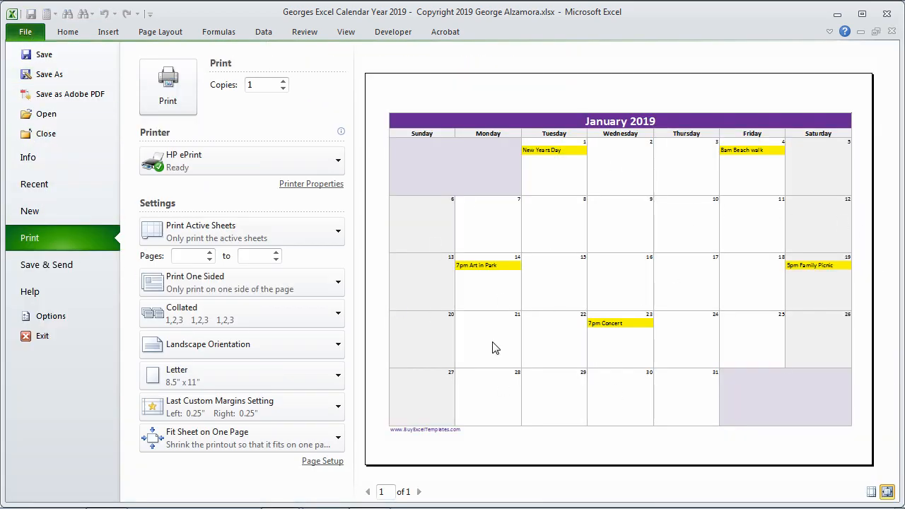
{"action": "left_click", "coordinate": [24, 31]}
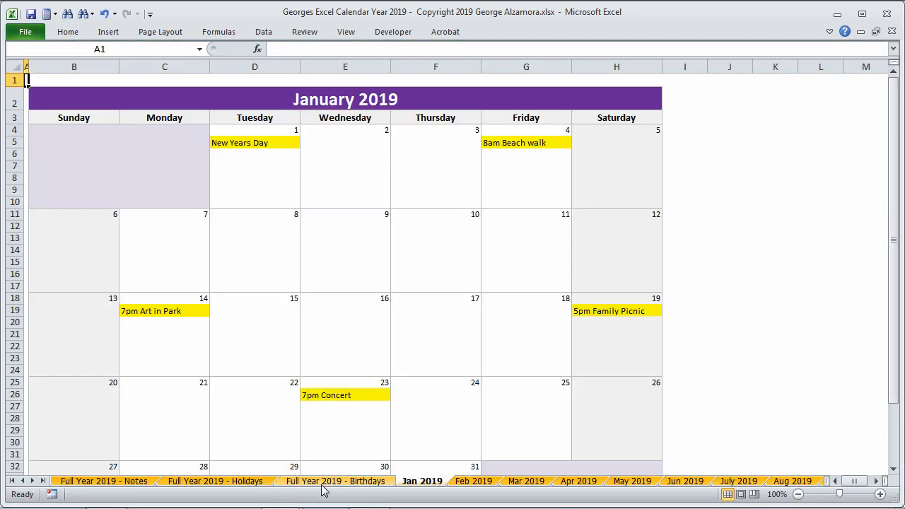
Preview the birthdays year printout, glance at Mar 2019, then show the Feb 2019 calendar
{"action": "left_click", "coordinate": [337, 481]}
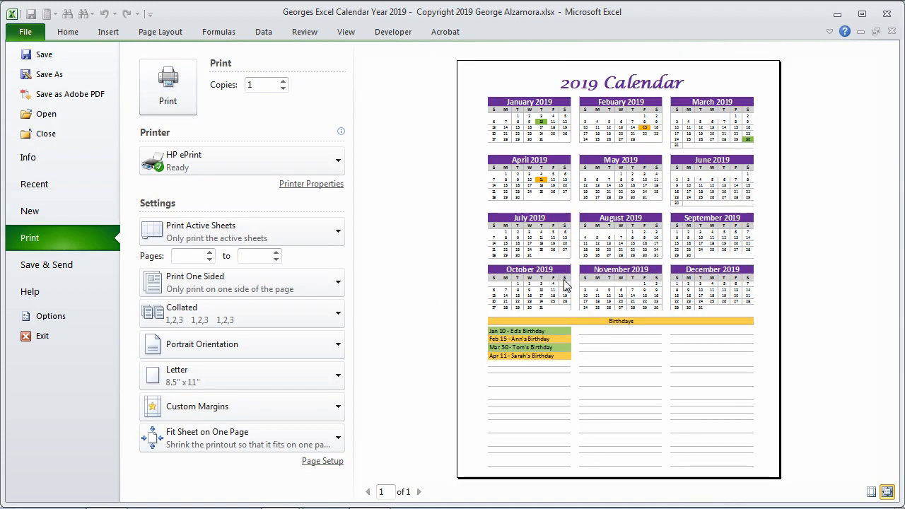
{"action": "mouse_move", "coordinate": [601, 266]}
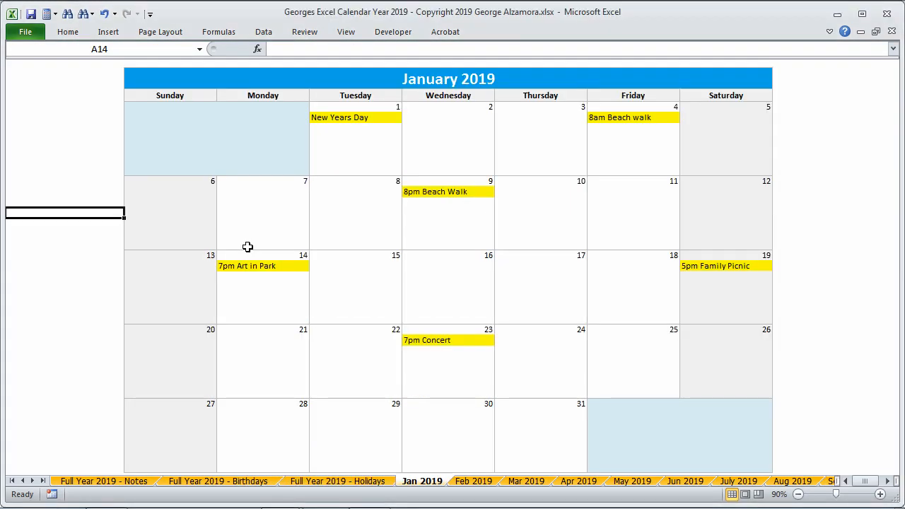
{"action": "left_click", "coordinate": [526, 481]}
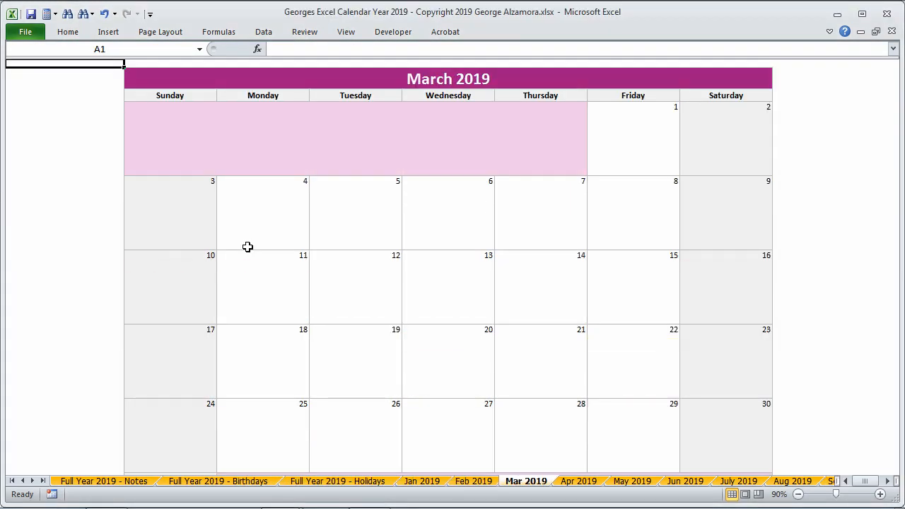
{"action": "left_click", "coordinate": [473, 480]}
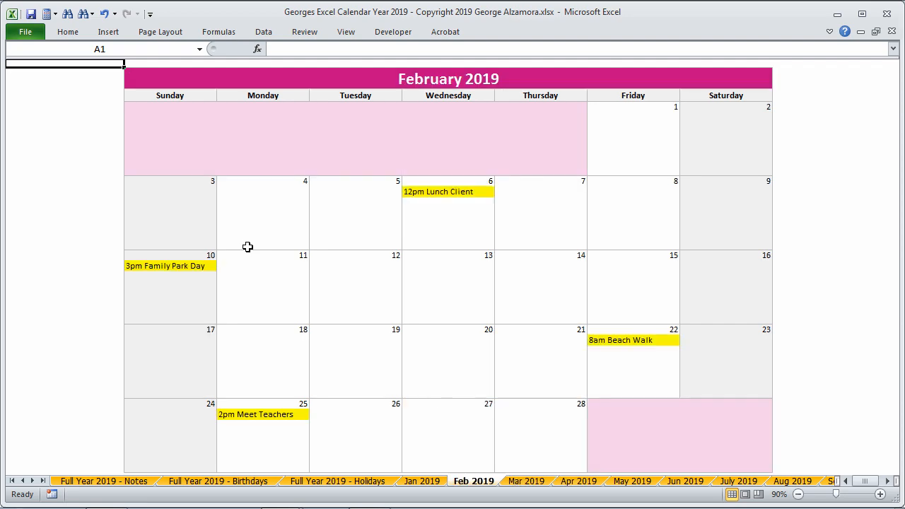